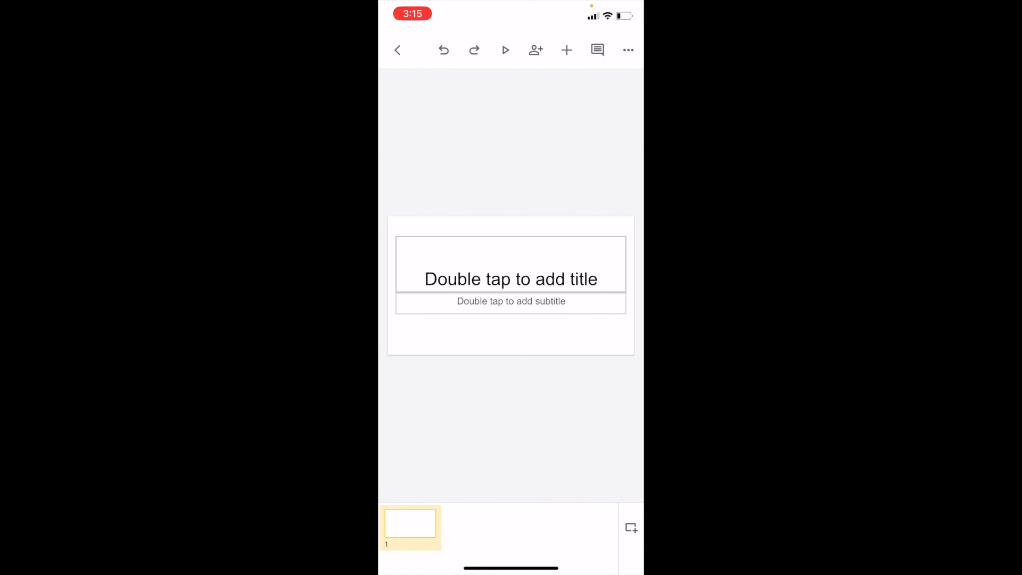
# - Insert a Section header layout slide as slide 2, after the title slide
pyautogui.click(566, 50)
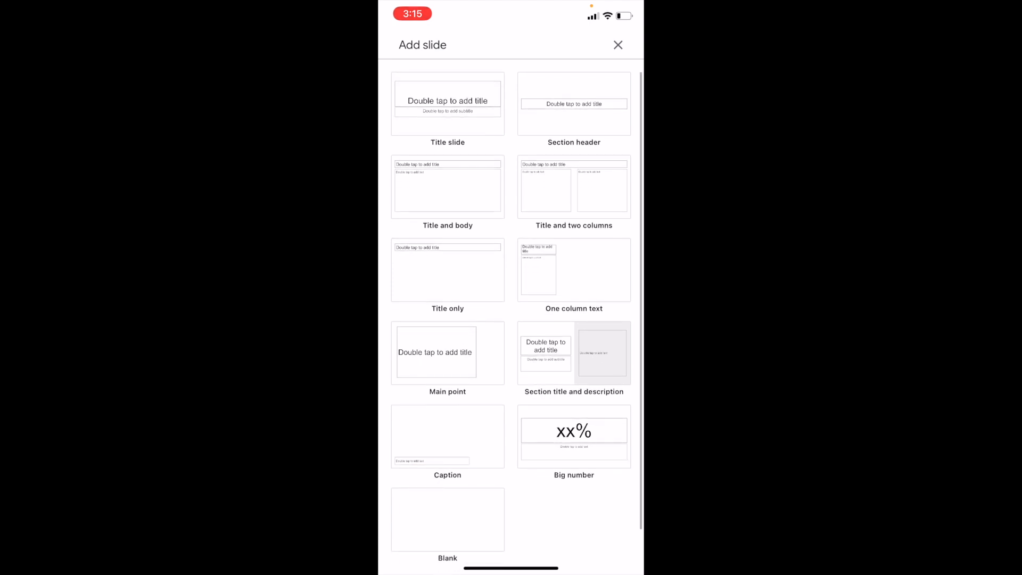
pyautogui.click(448, 270)
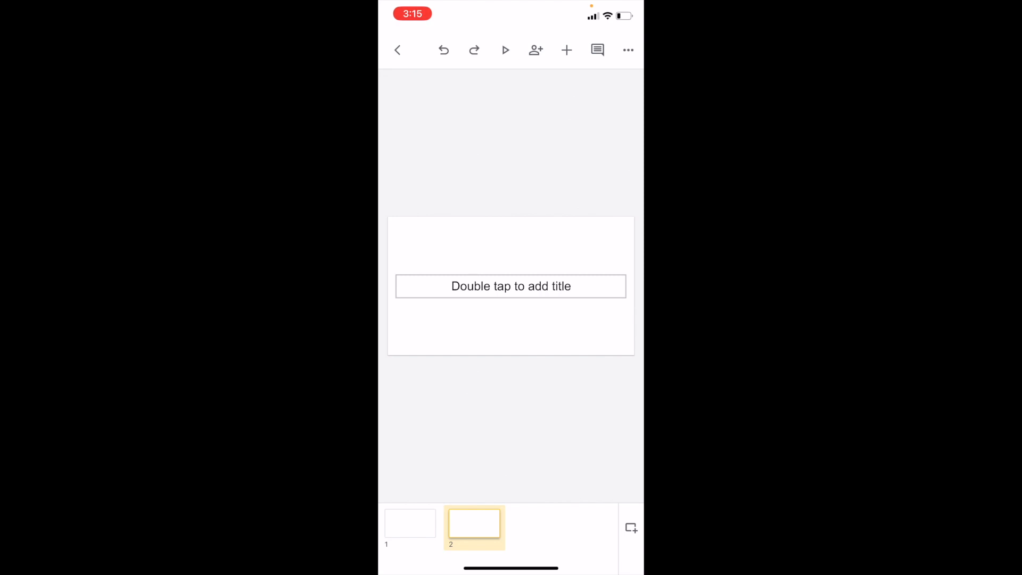
# - Type 'Section' into the title placeholder of slide 2
pyautogui.click(510, 286)
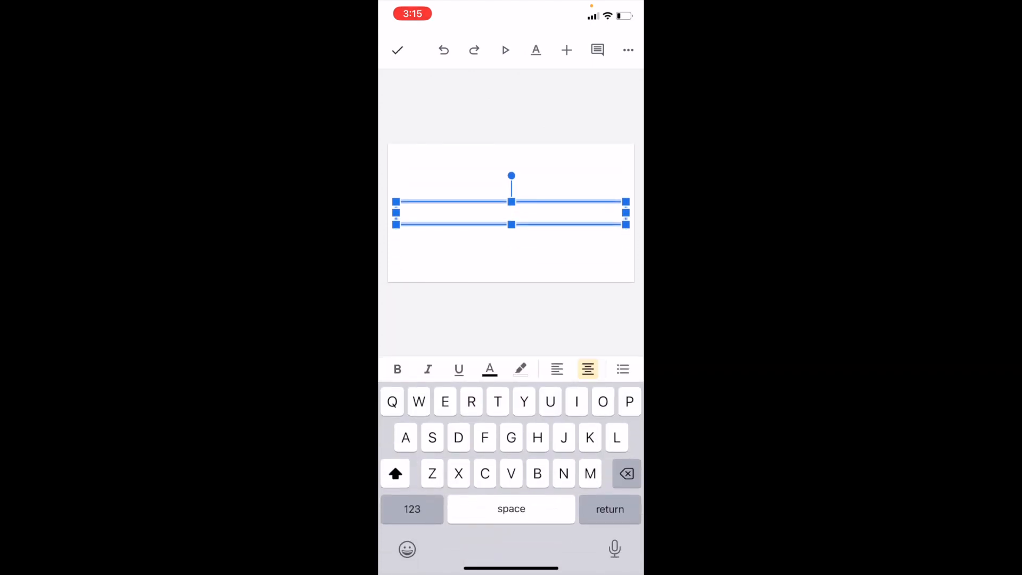
pyautogui.write('Section')
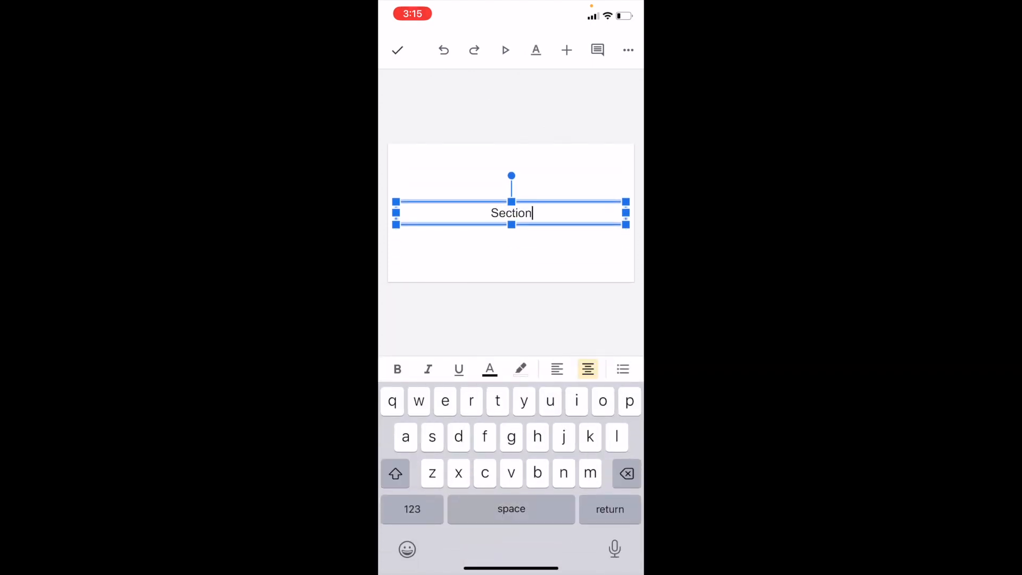